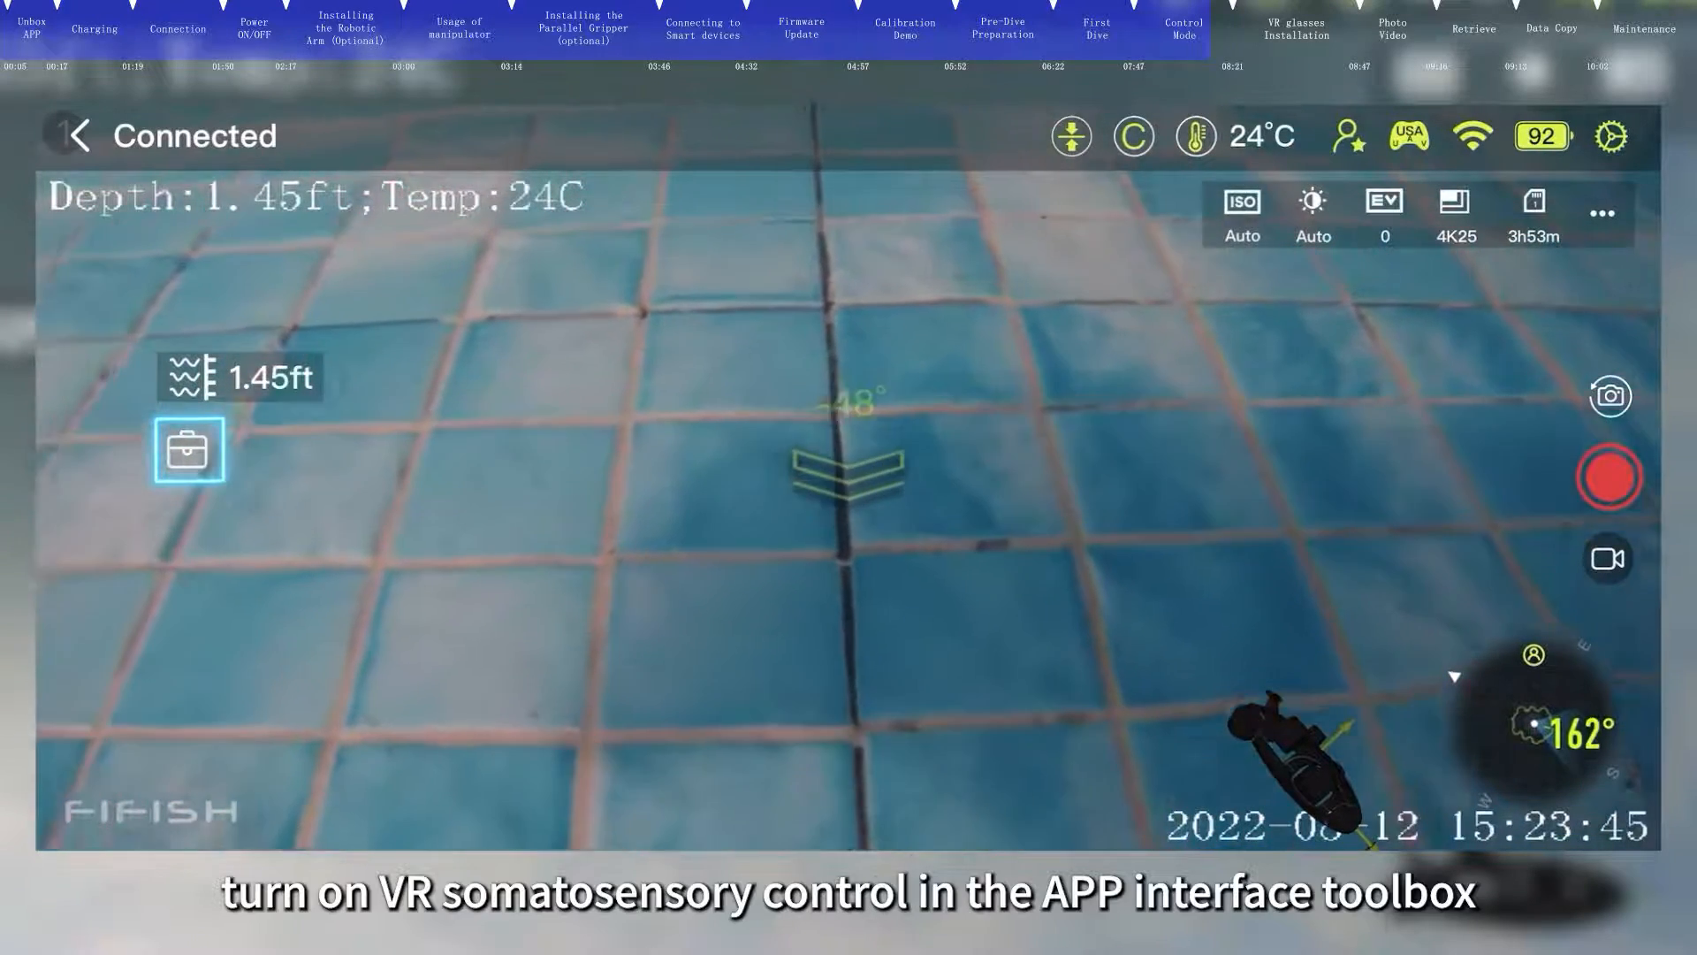
- Enable VR Somatosensory control from the toolbox's APP Special Features
{"action": "left_click", "coordinate": [188, 449]}
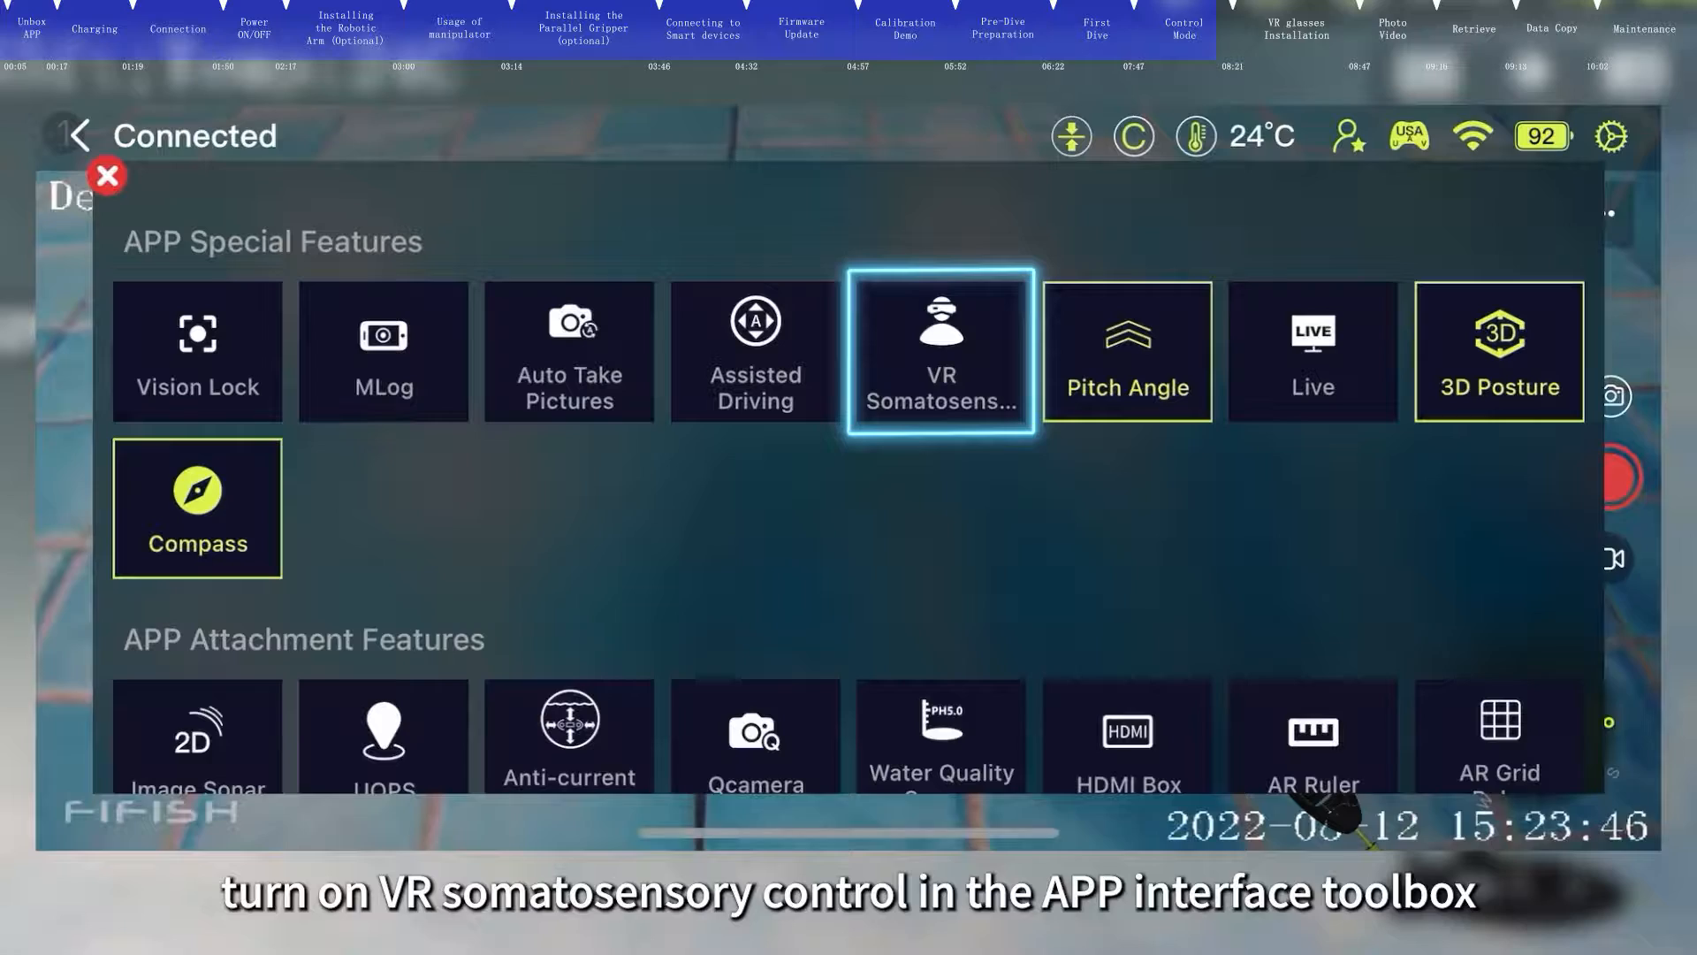
{"action": "left_click", "coordinate": [939, 352]}
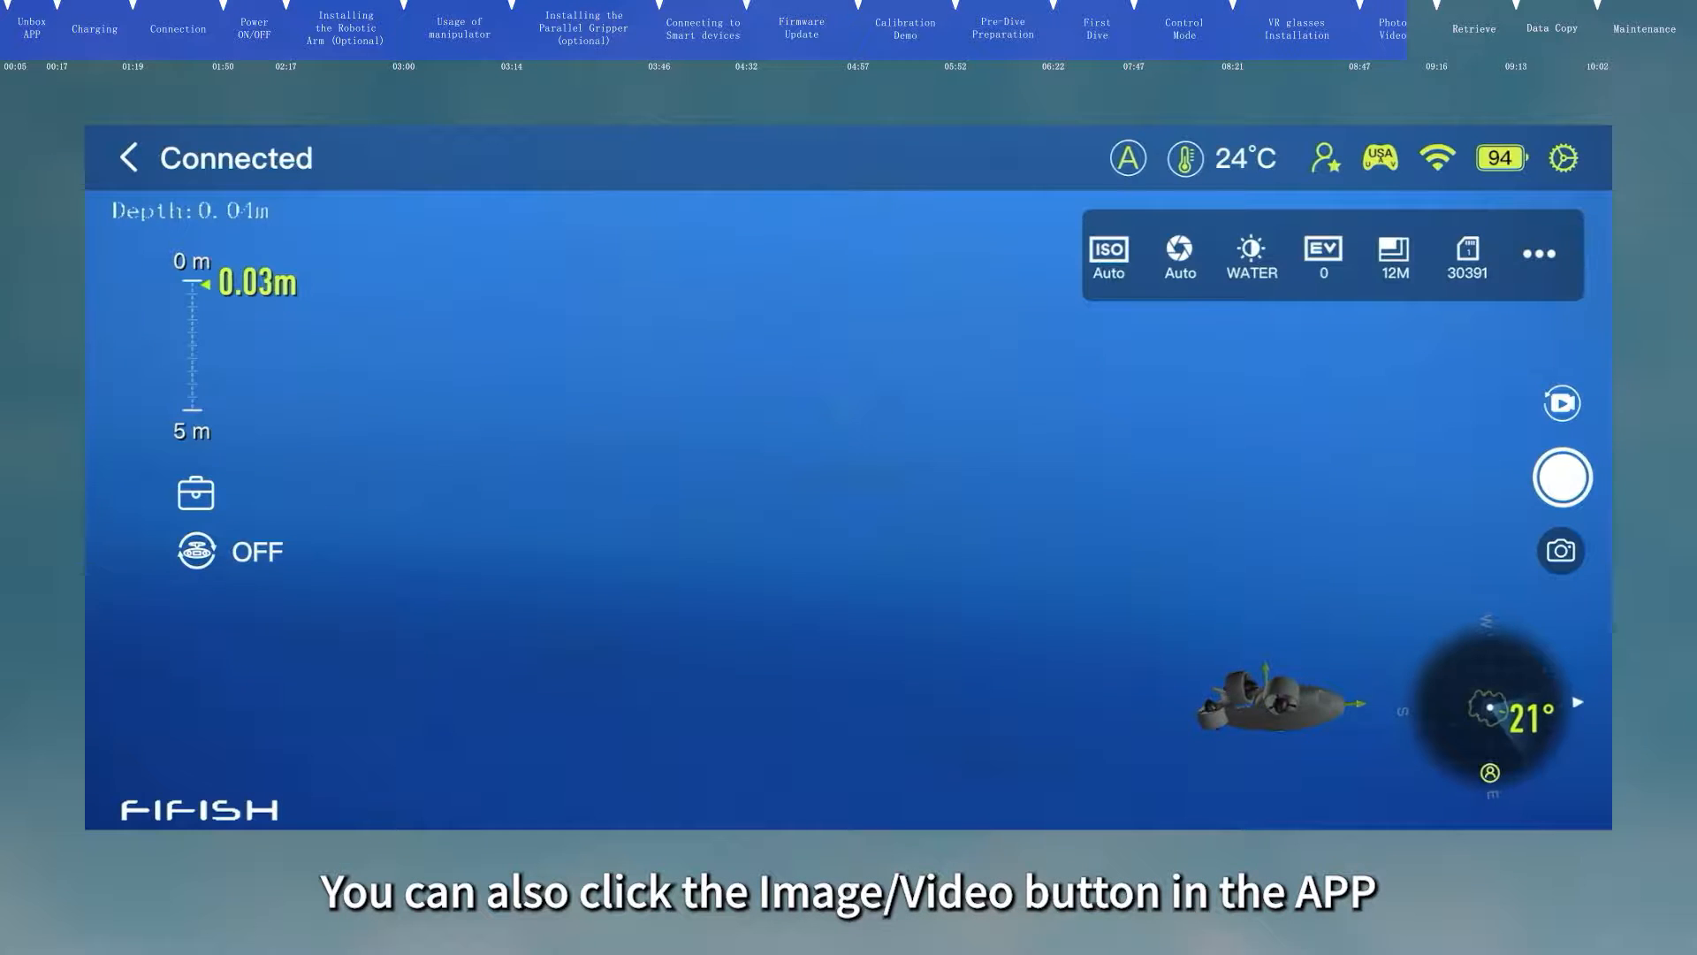
- Toggle photo/video mode and open the ISO, white balance and EV settings panel
{"action": "left_click", "coordinate": [1561, 401]}
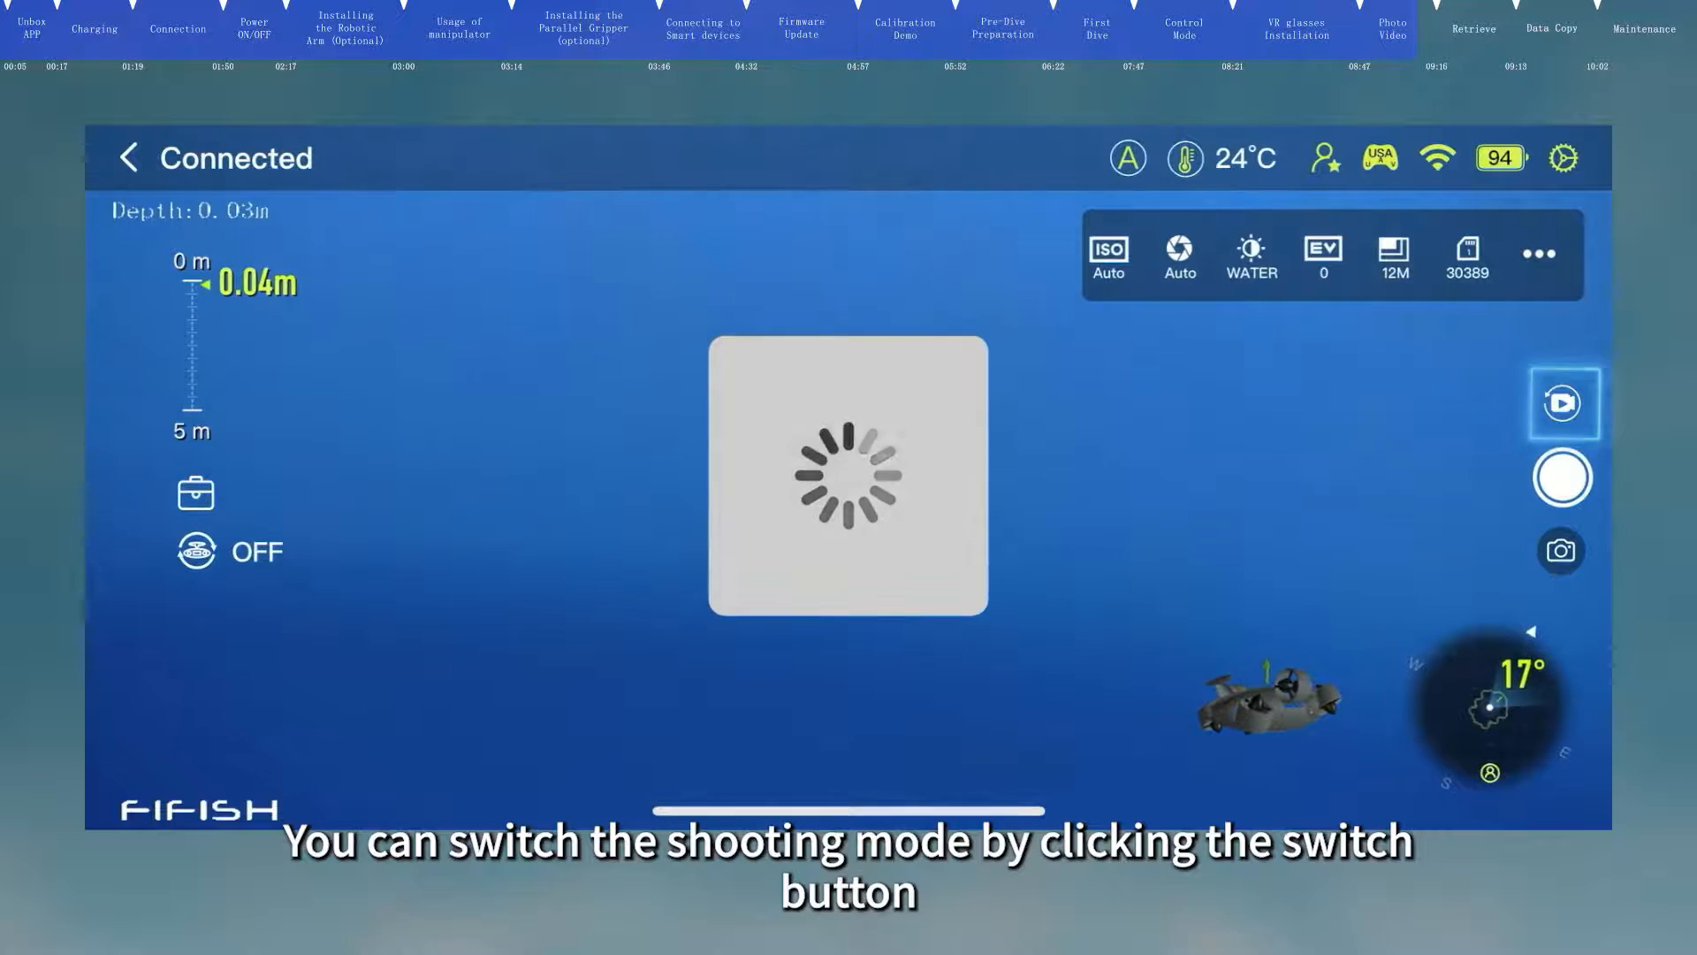
{"action": "left_click", "coordinate": [1537, 254]}
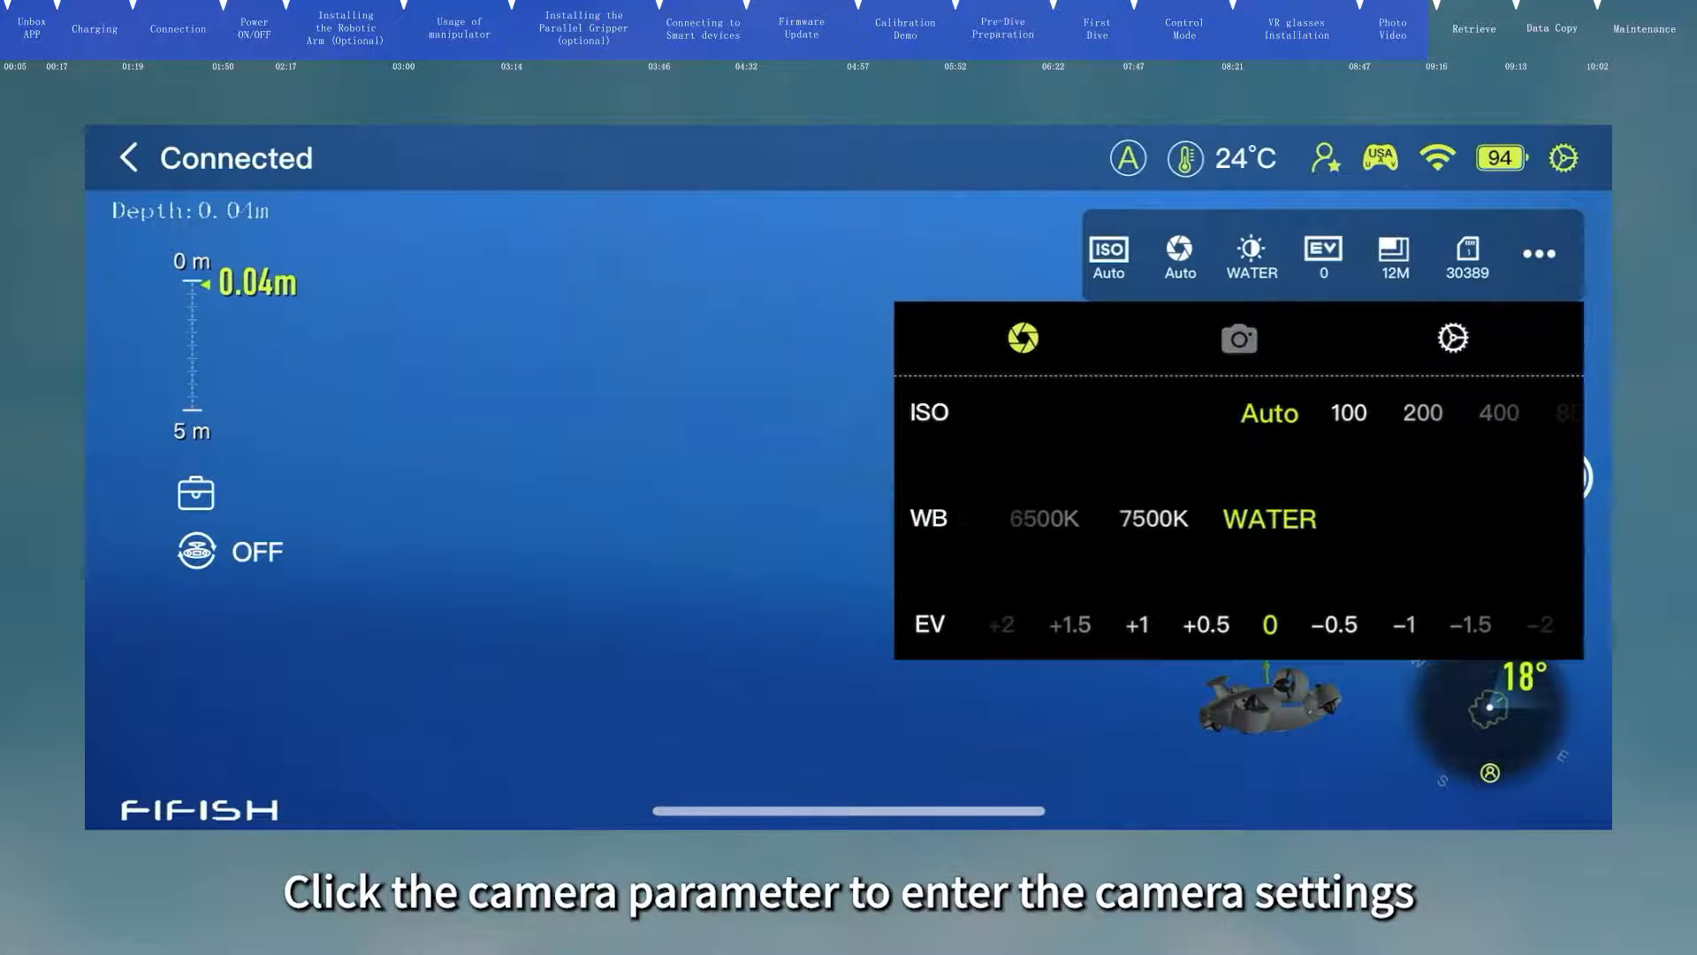
{"action": "left_click", "coordinate": [1238, 337]}
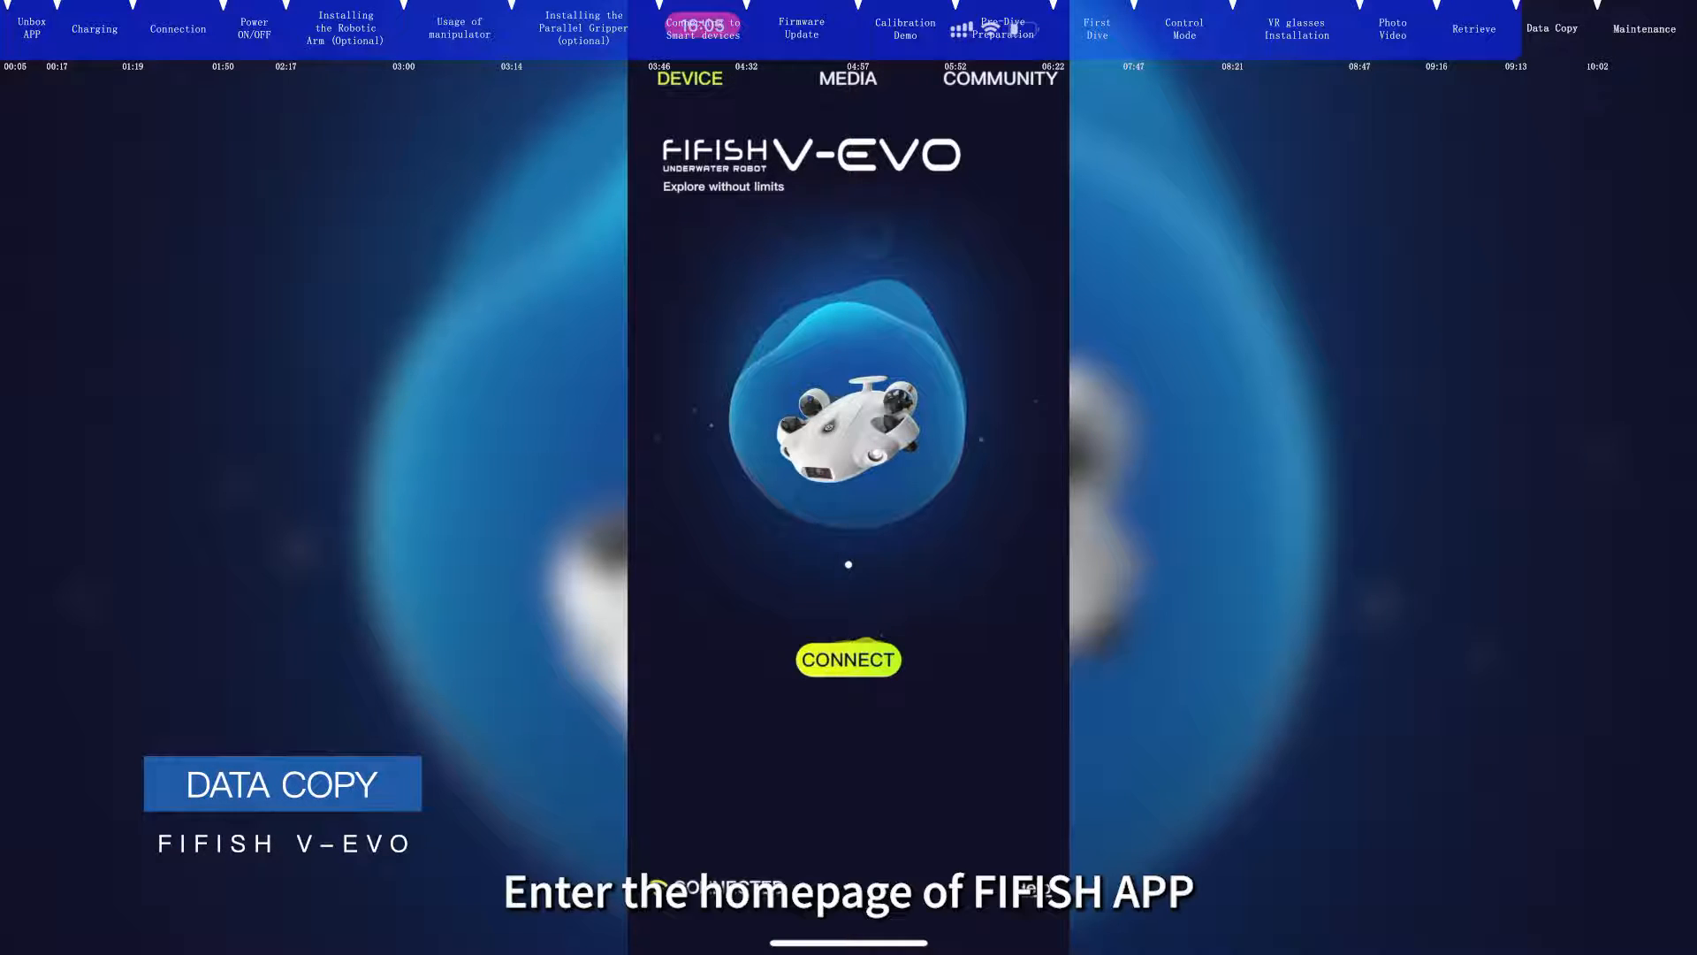
- Download the selected clips from MEDIA > DEVICE to the phone, then return home
{"action": "left_click", "coordinate": [848, 78]}
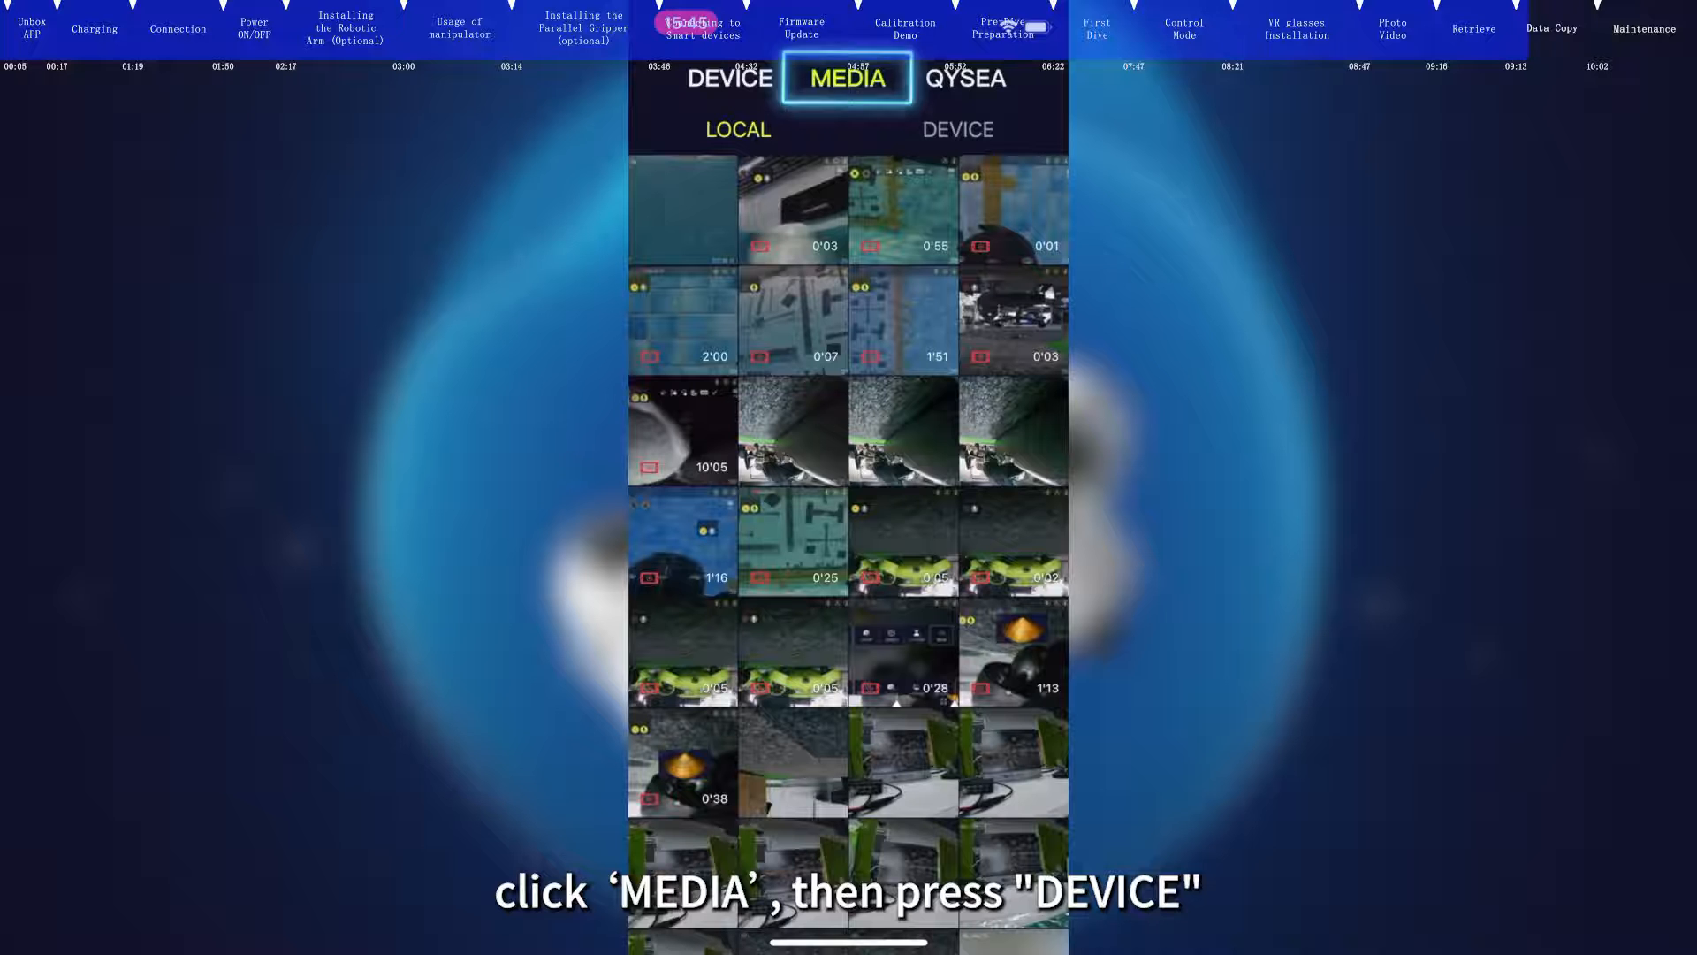
{"action": "left_click", "coordinate": [957, 129]}
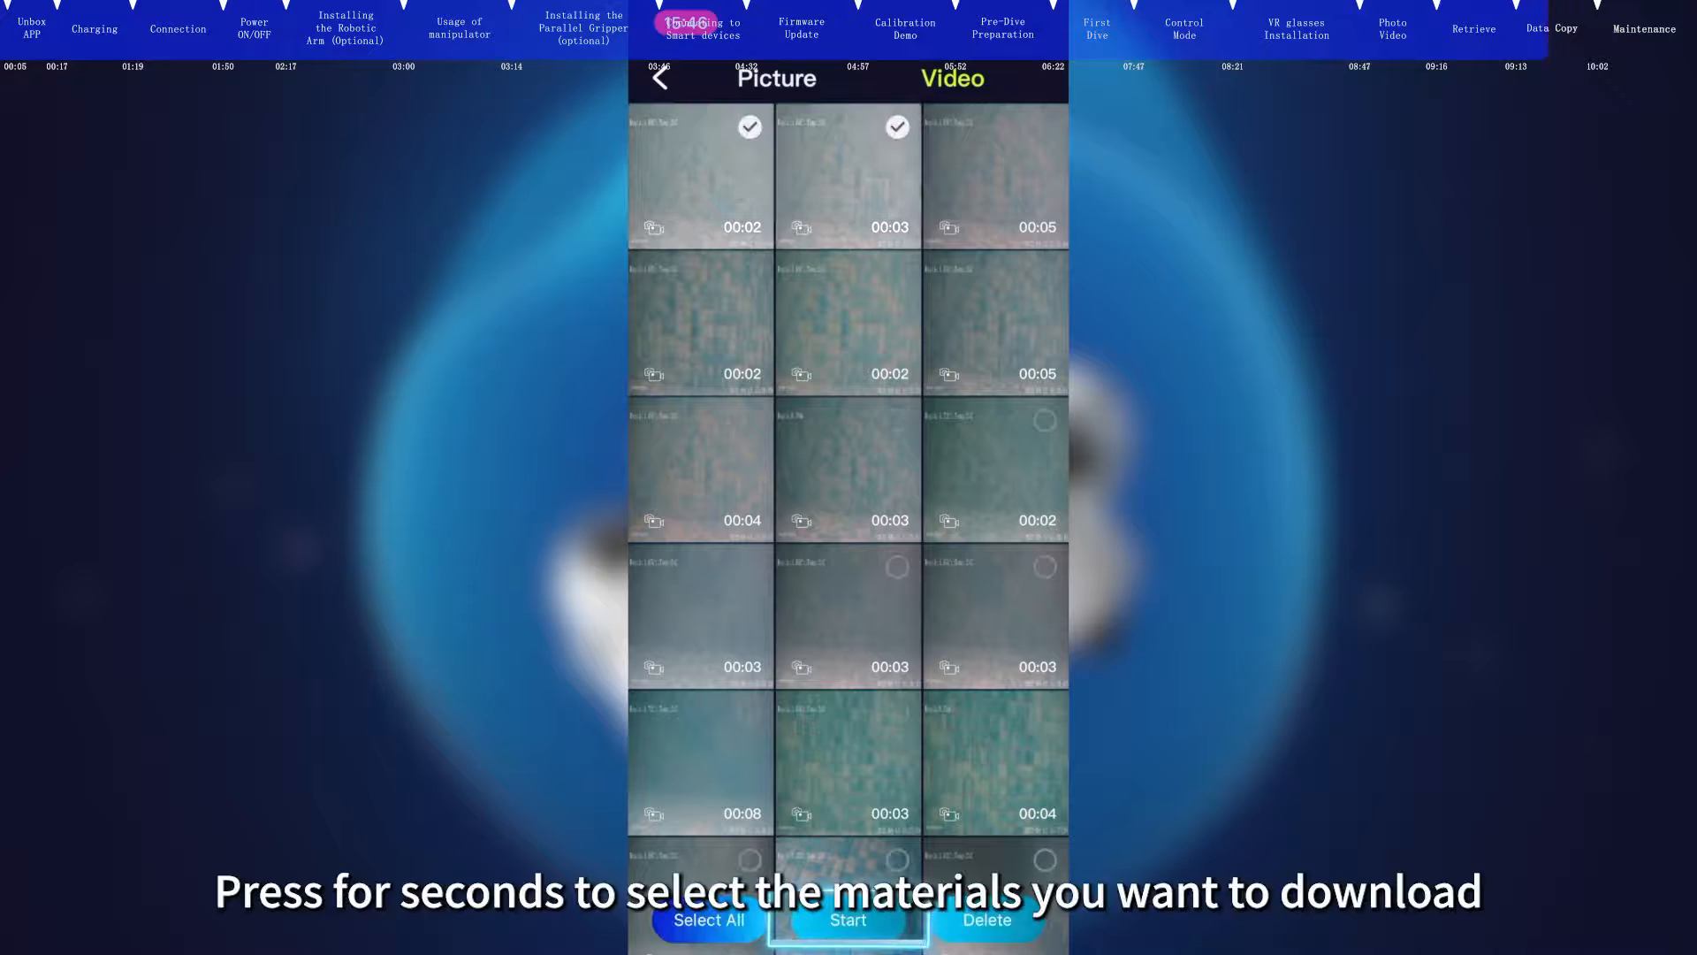
{"action": "left_click", "coordinate": [847, 920]}
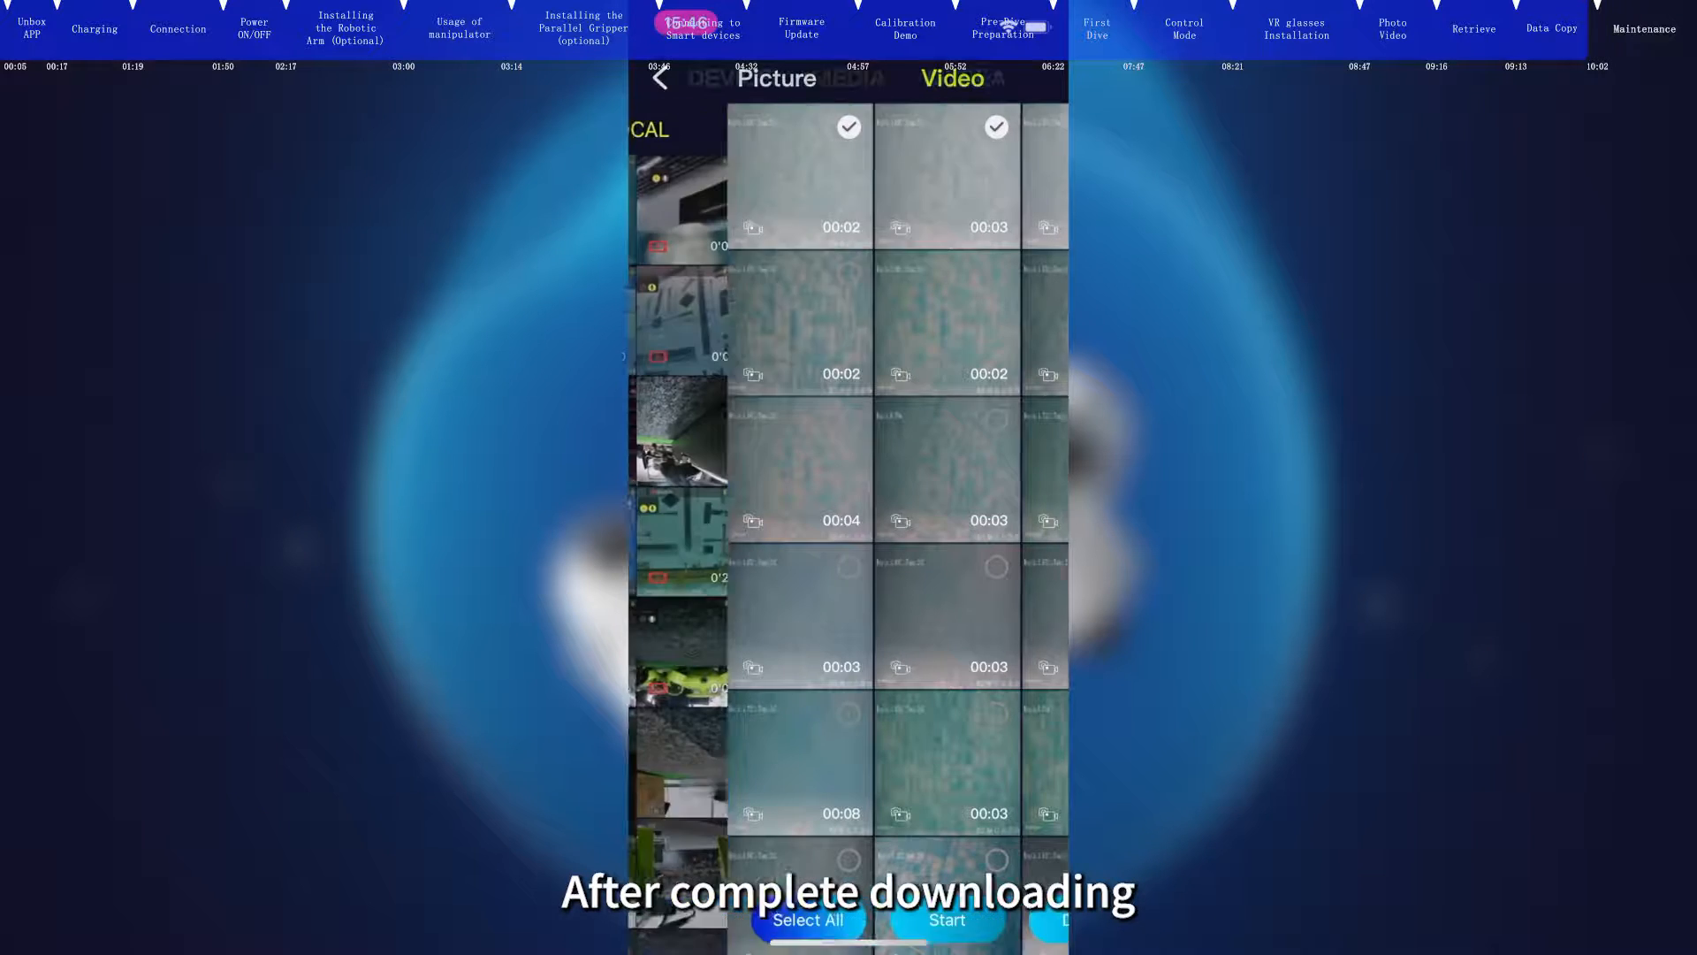
{"action": "left_click", "coordinate": [660, 79]}
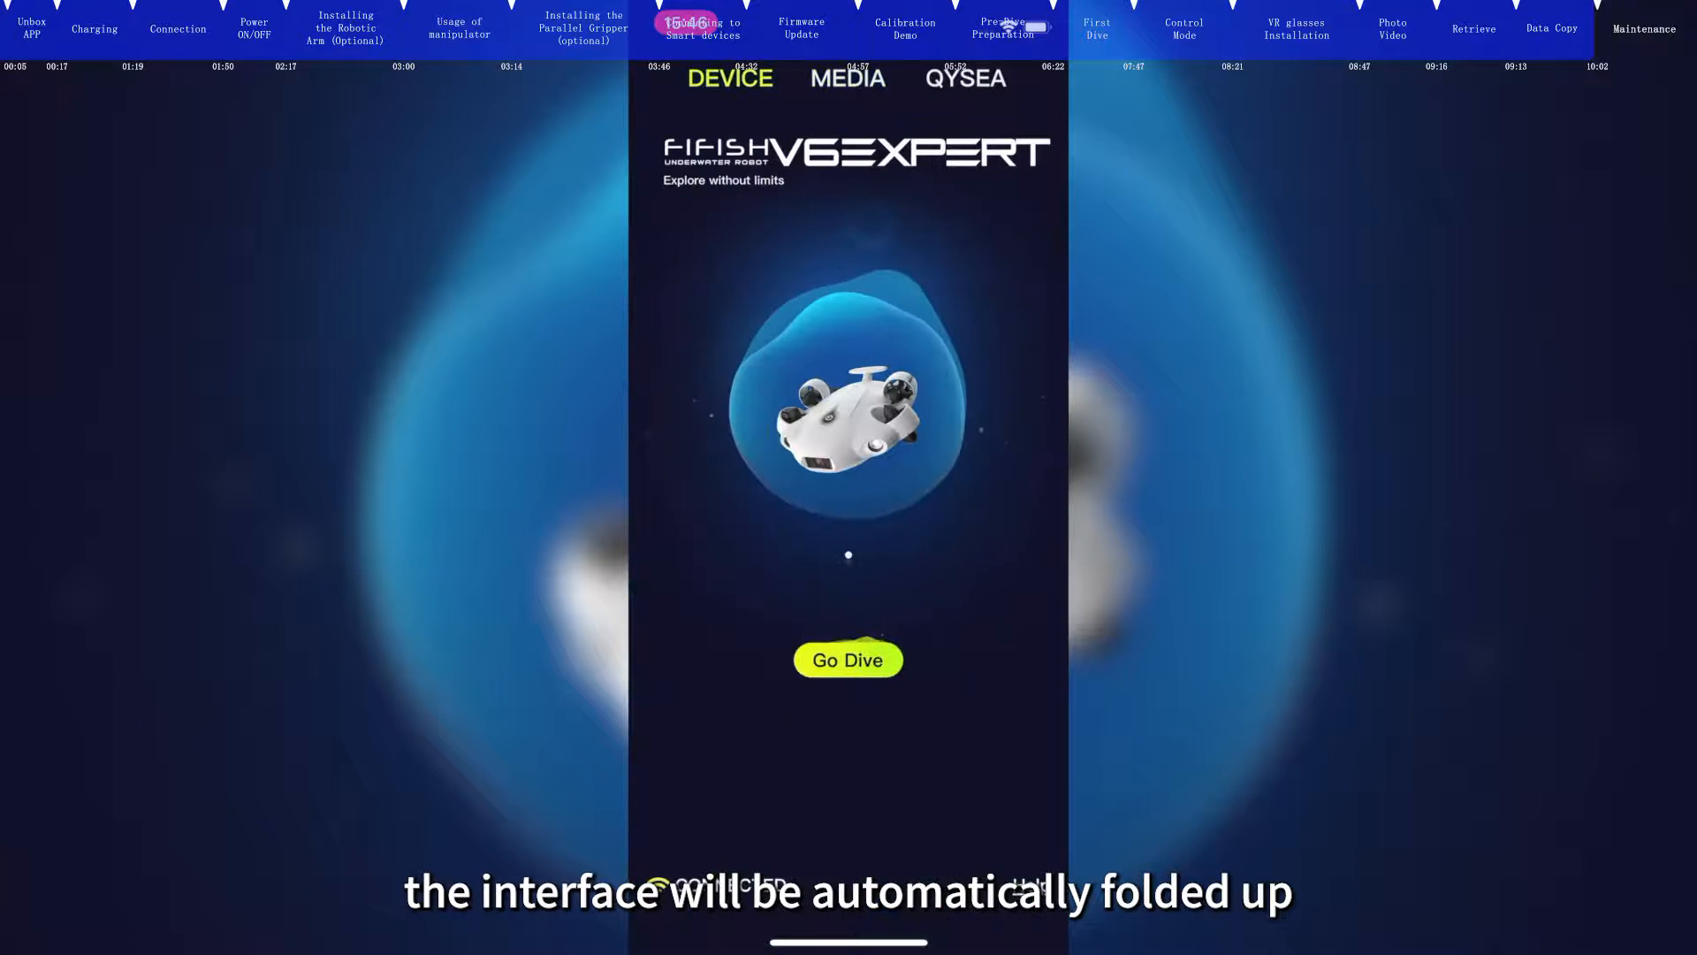
- Start the Thrusters maintenance run from Help, spinning all motors on a ten-minute auto-stop
{"action": "left_click", "coordinate": [1643, 29]}
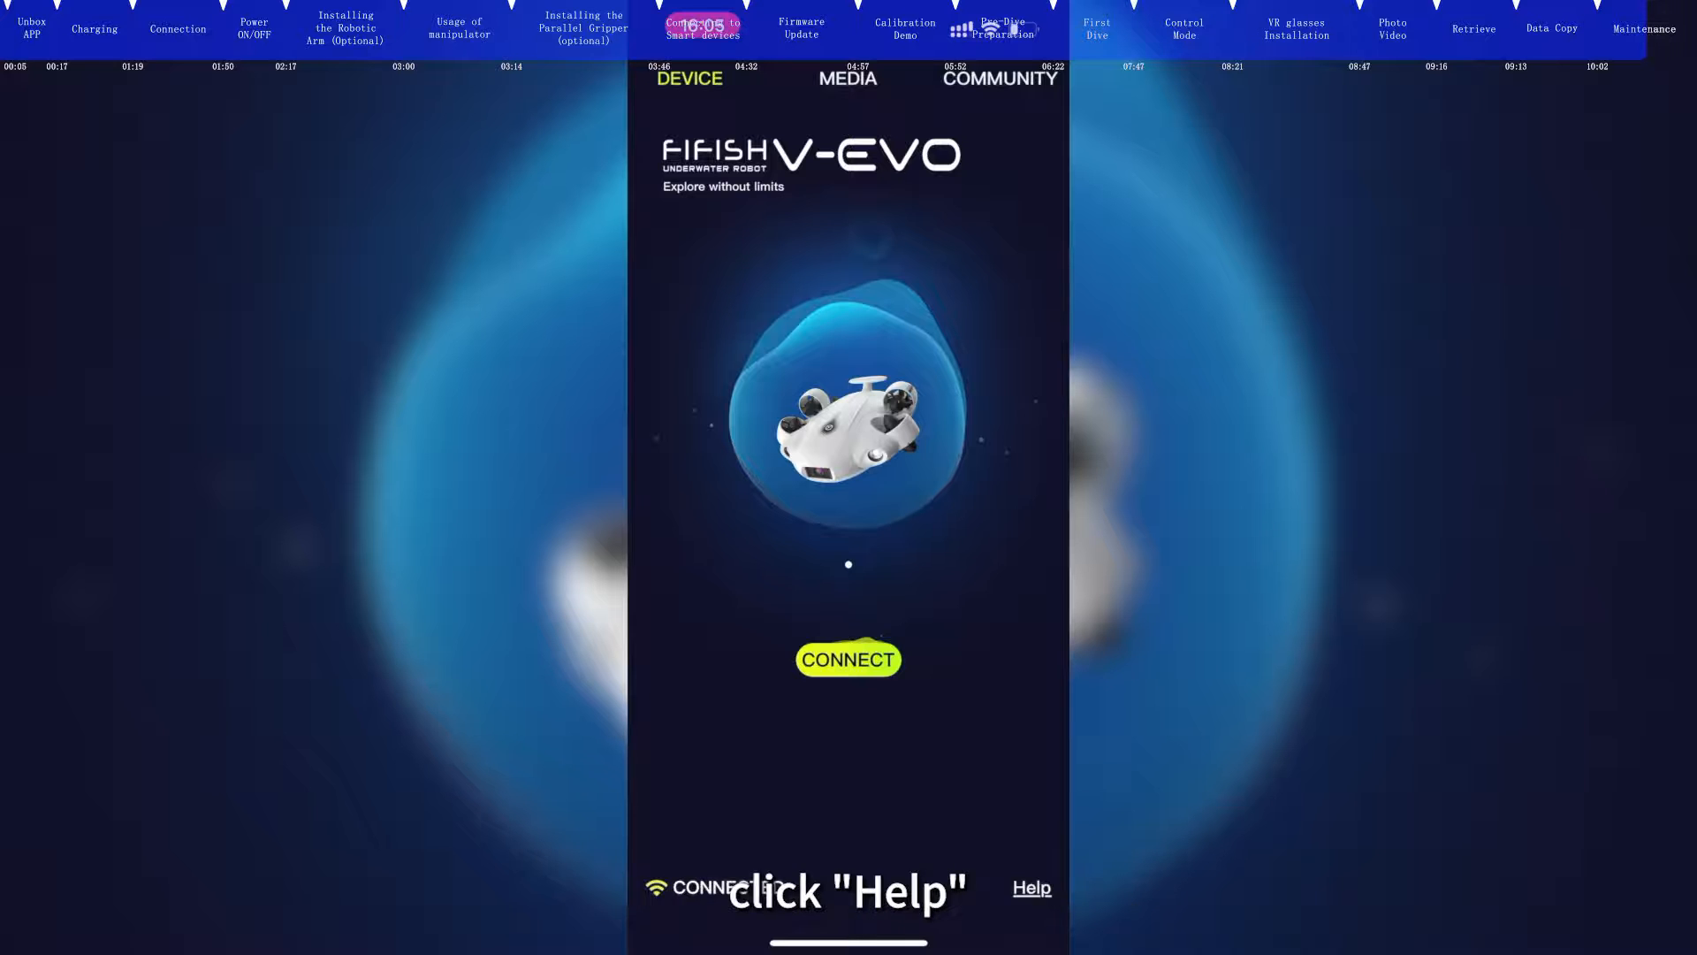
{"action": "left_click", "coordinate": [1029, 887]}
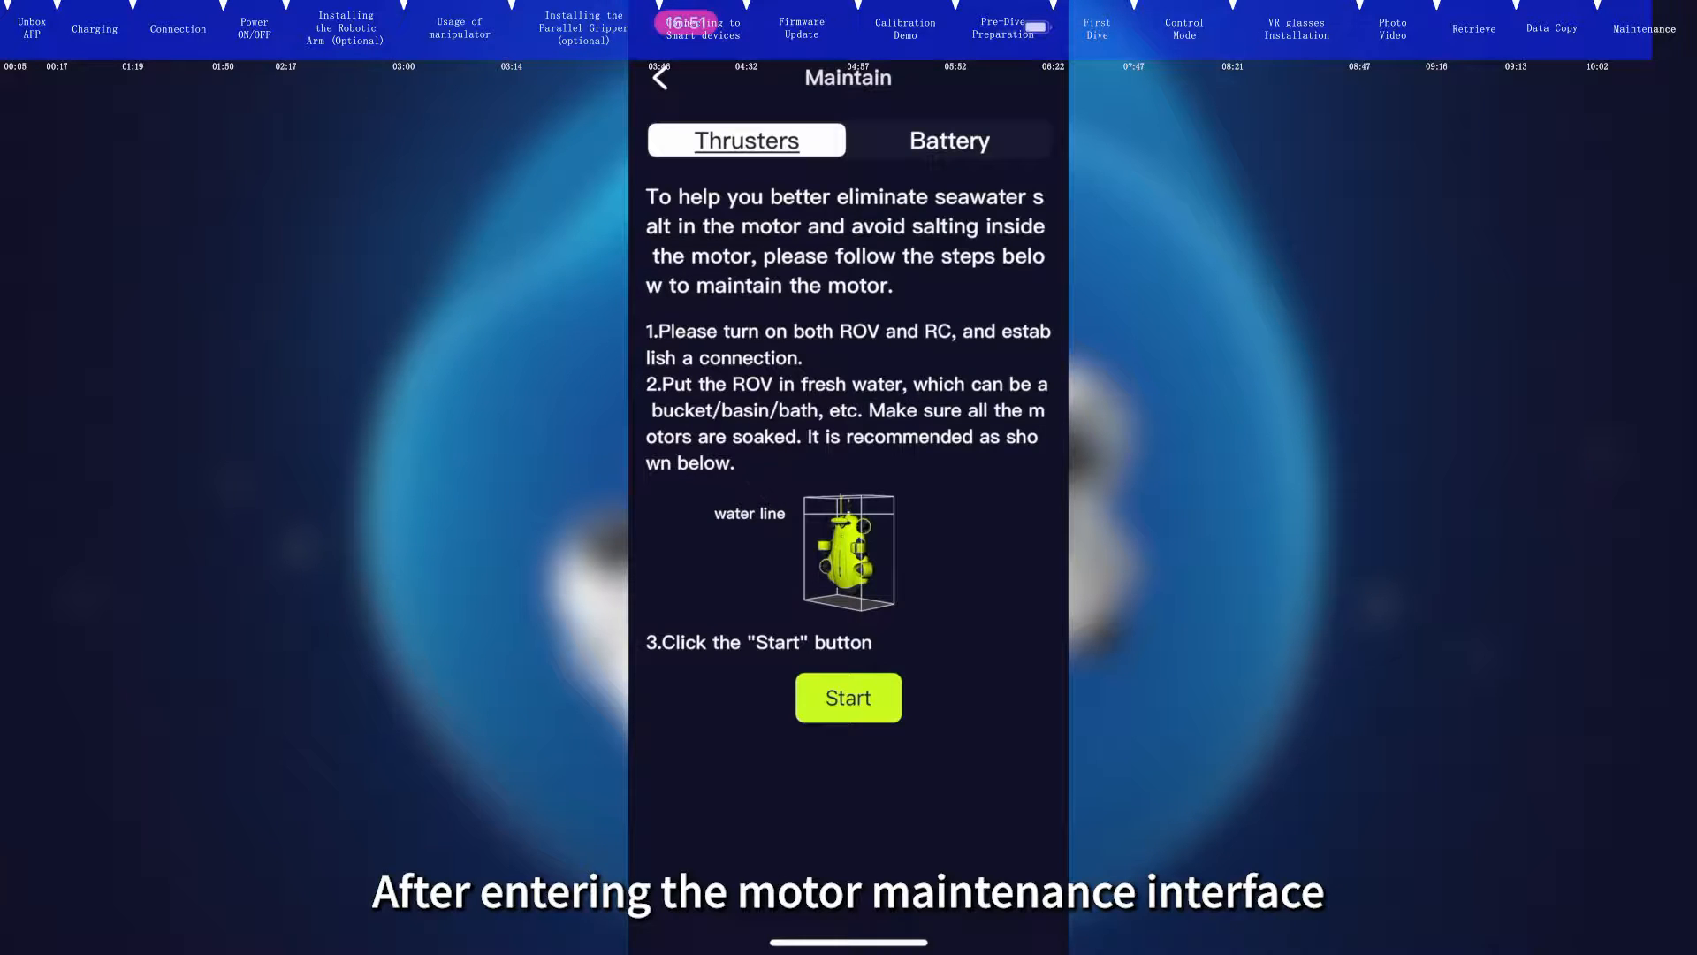
{"action": "left_click", "coordinate": [848, 697]}
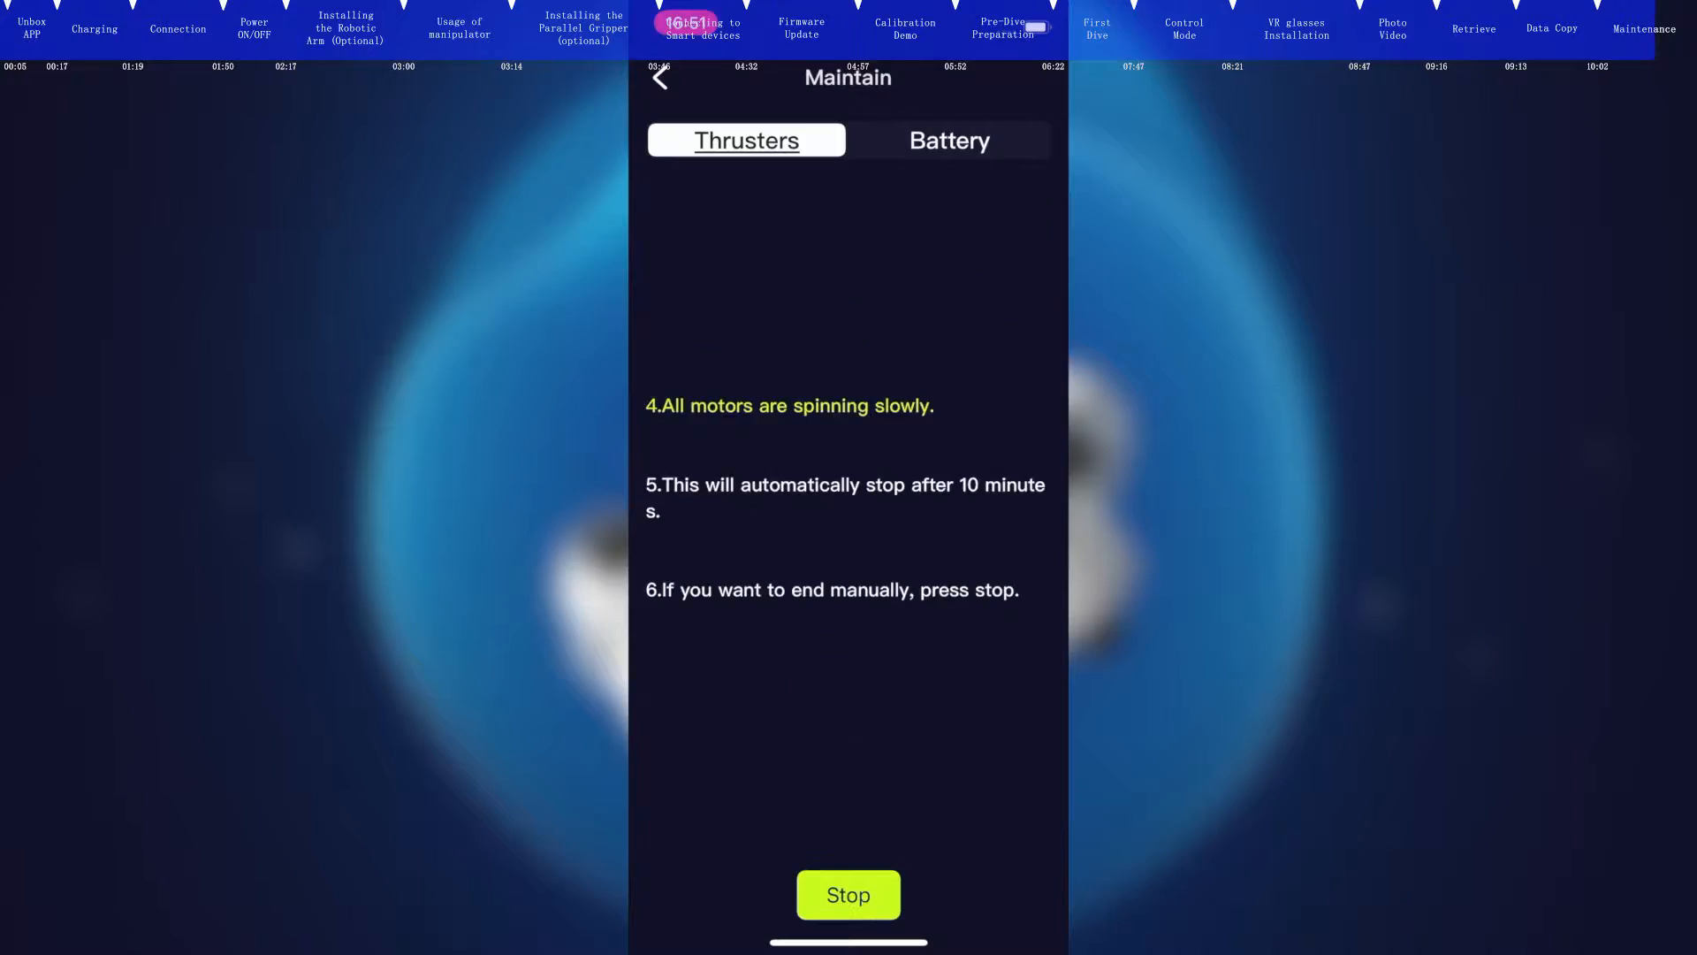